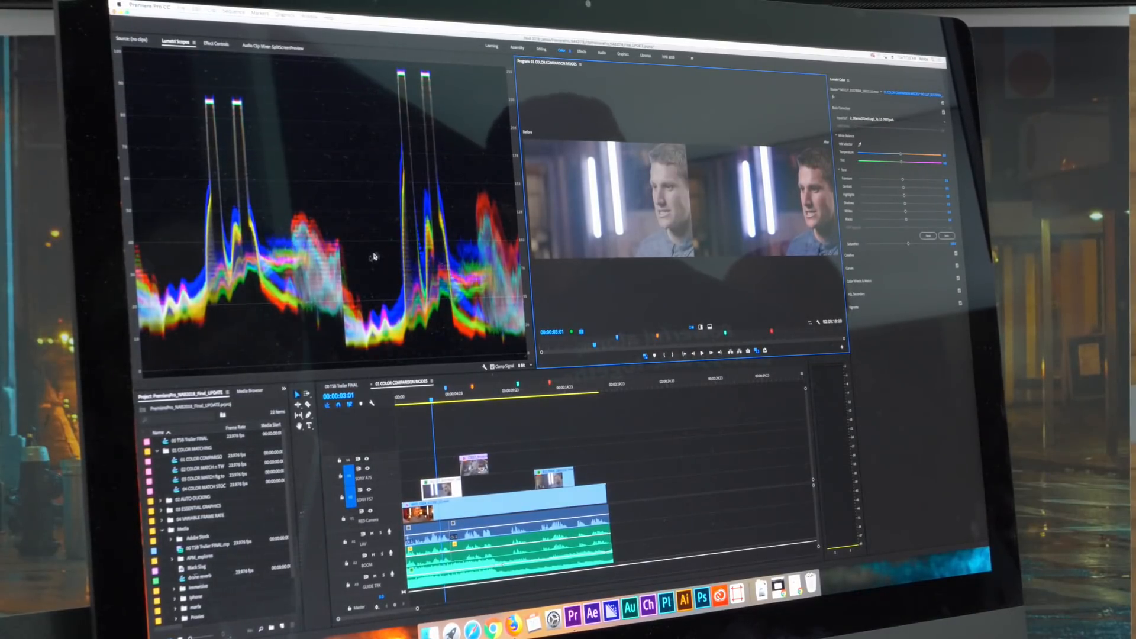
{"action": "mouse_move", "coordinate": [365, 309]}
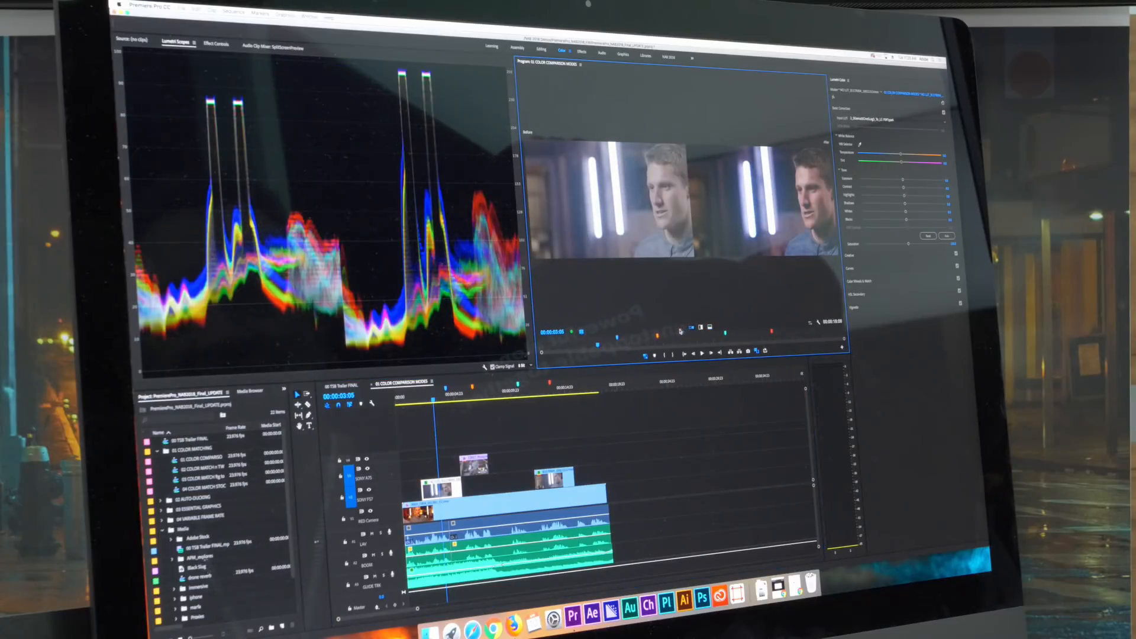
{"action": "mouse_move", "coordinate": [581, 332]}
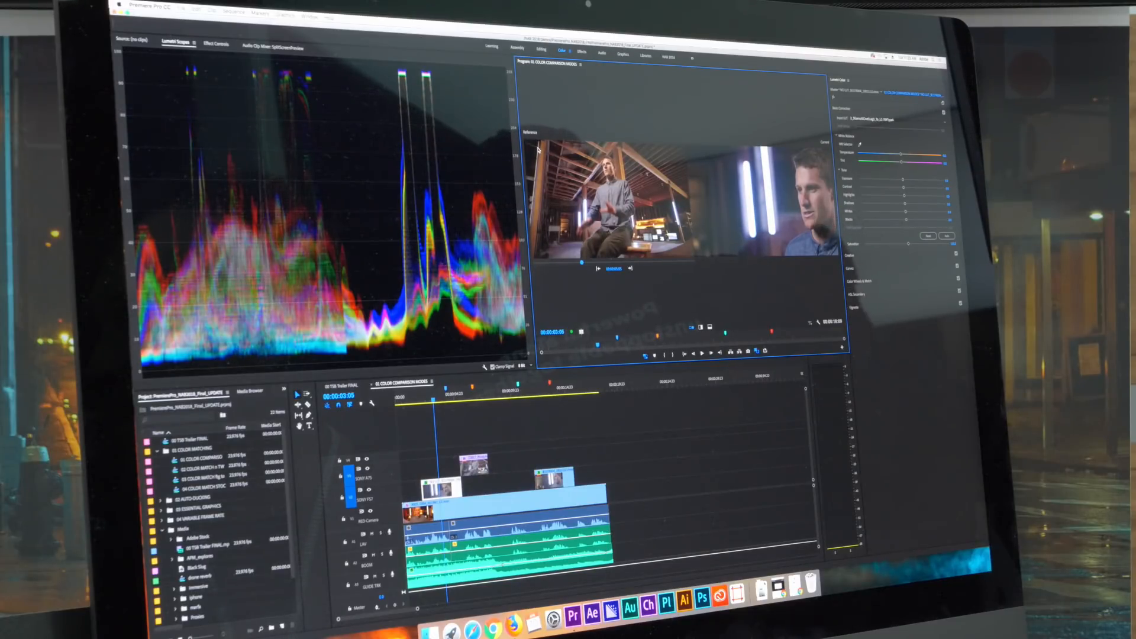
{"action": "mouse_move", "coordinate": [614, 296]}
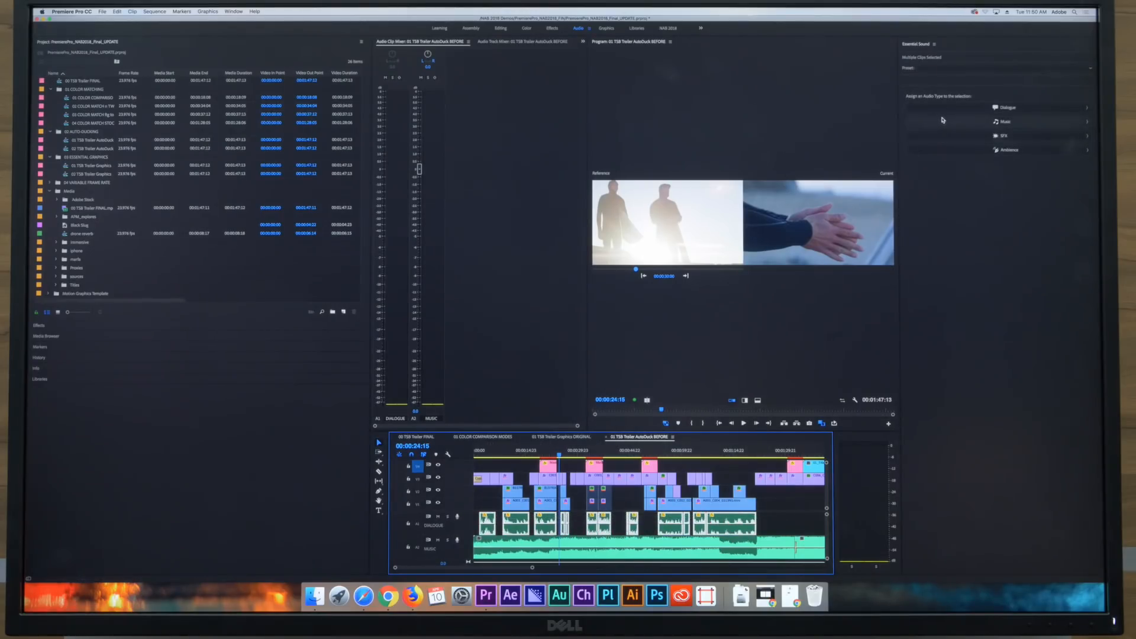
Select the trailer's music clip in the sequence and tag it as Music in Essential Sound
{"action": "left_click", "coordinate": [1006, 107]}
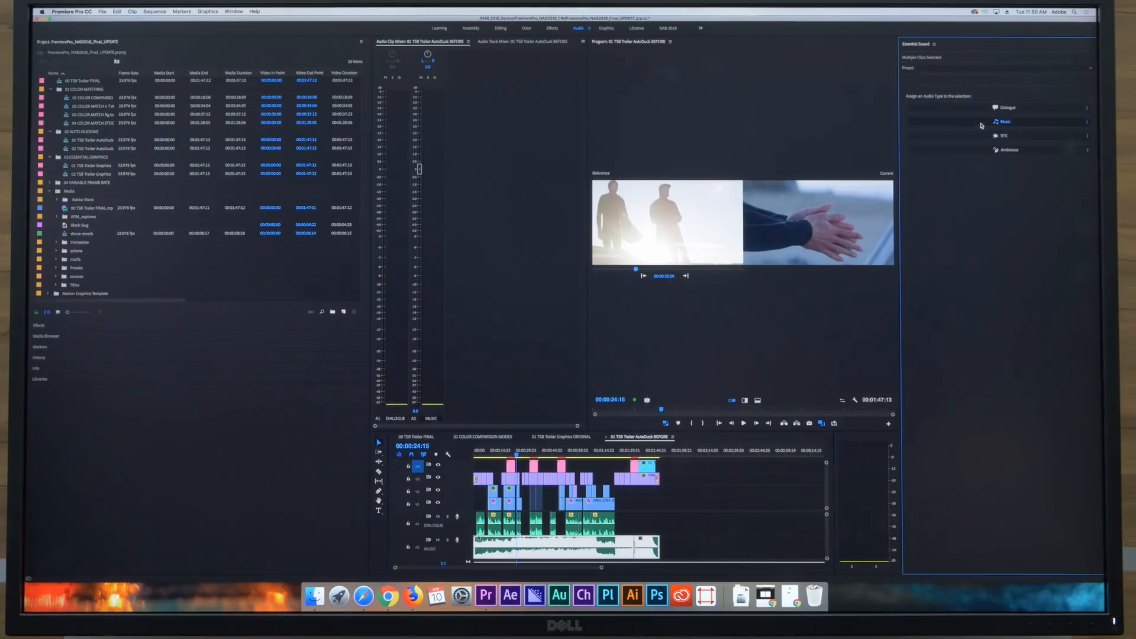
{"action": "left_click", "coordinate": [1005, 121]}
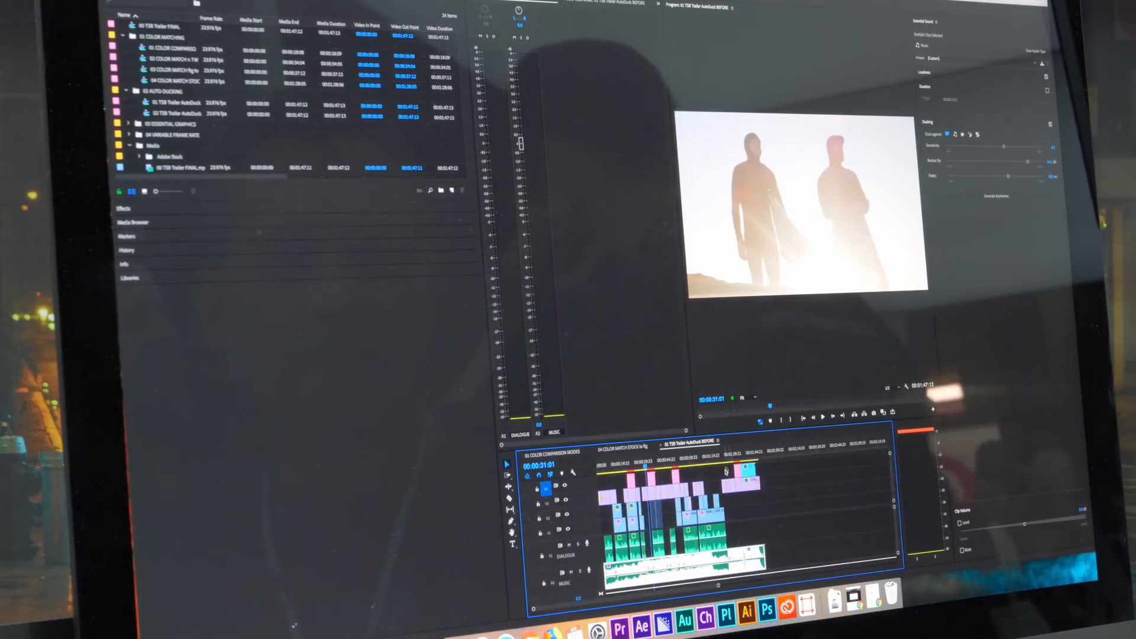
Adjust the music clip's ducking options in the Essential Sound panel
{"action": "left_click", "coordinate": [599, 469]}
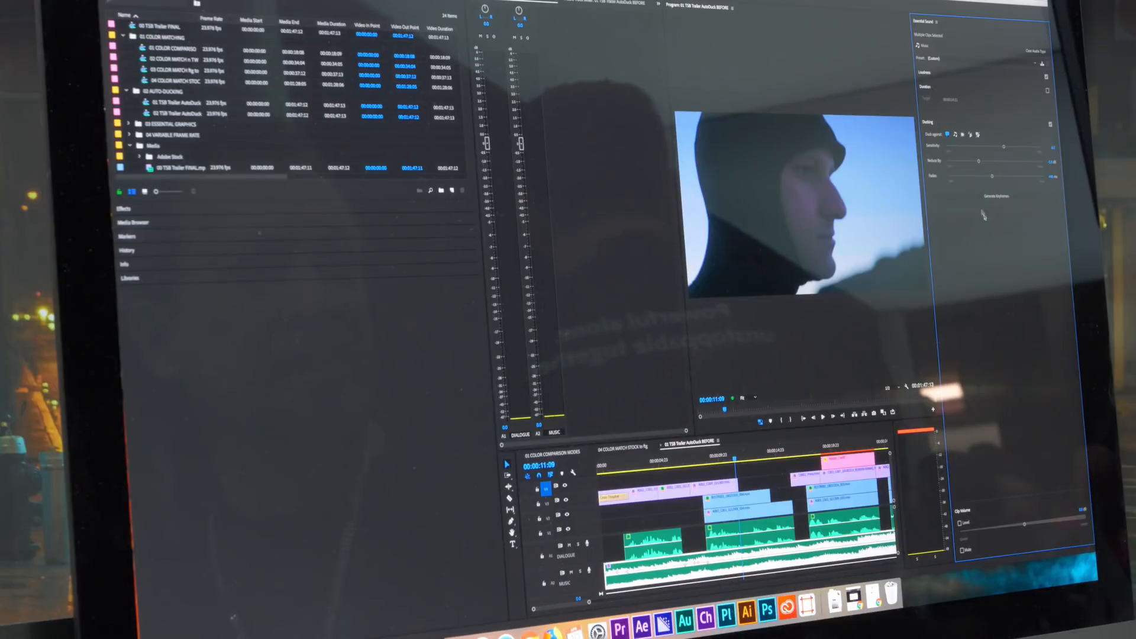
{"action": "mouse_move", "coordinate": [872, 351]}
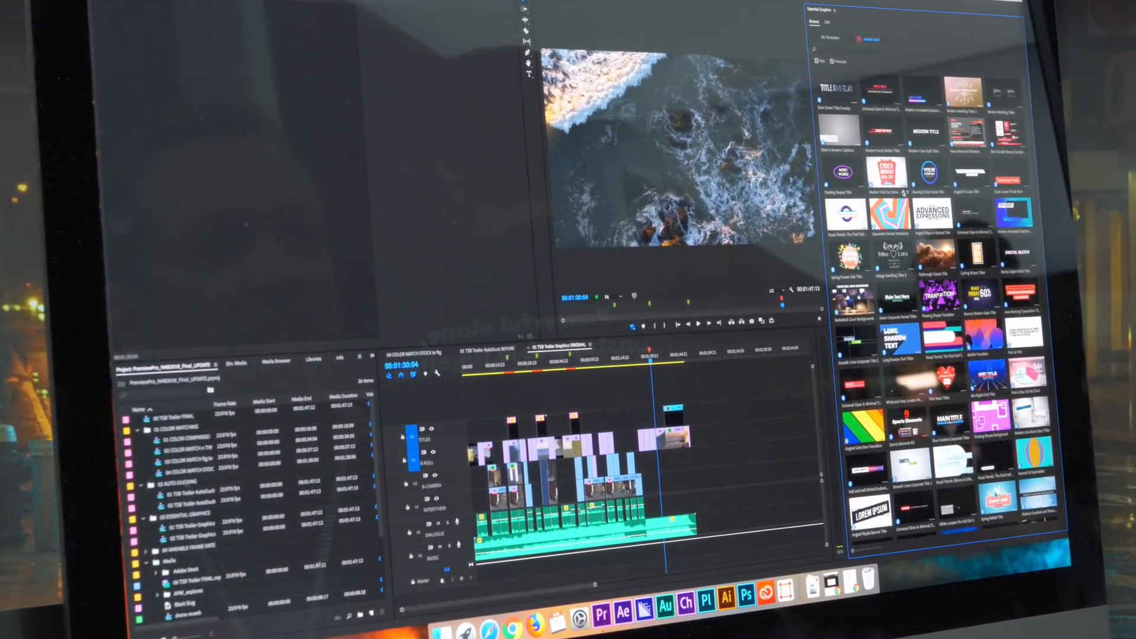
Leave the sales title template's info view and return to the My Templates grid
{"action": "left_click", "coordinate": [887, 174]}
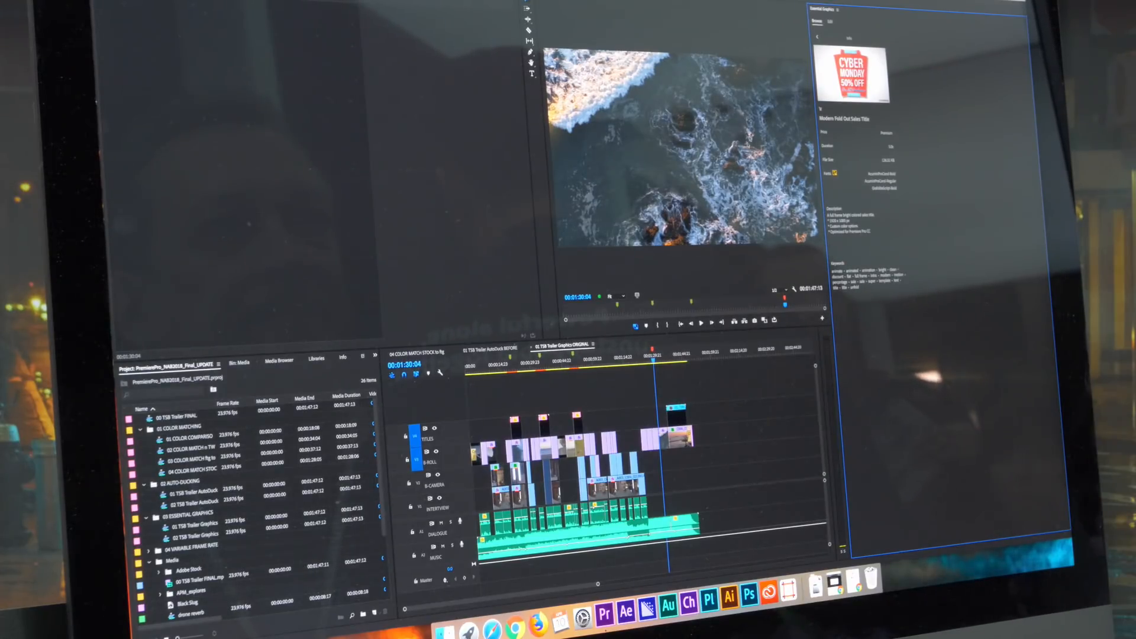
{"action": "left_click", "coordinate": [817, 21]}
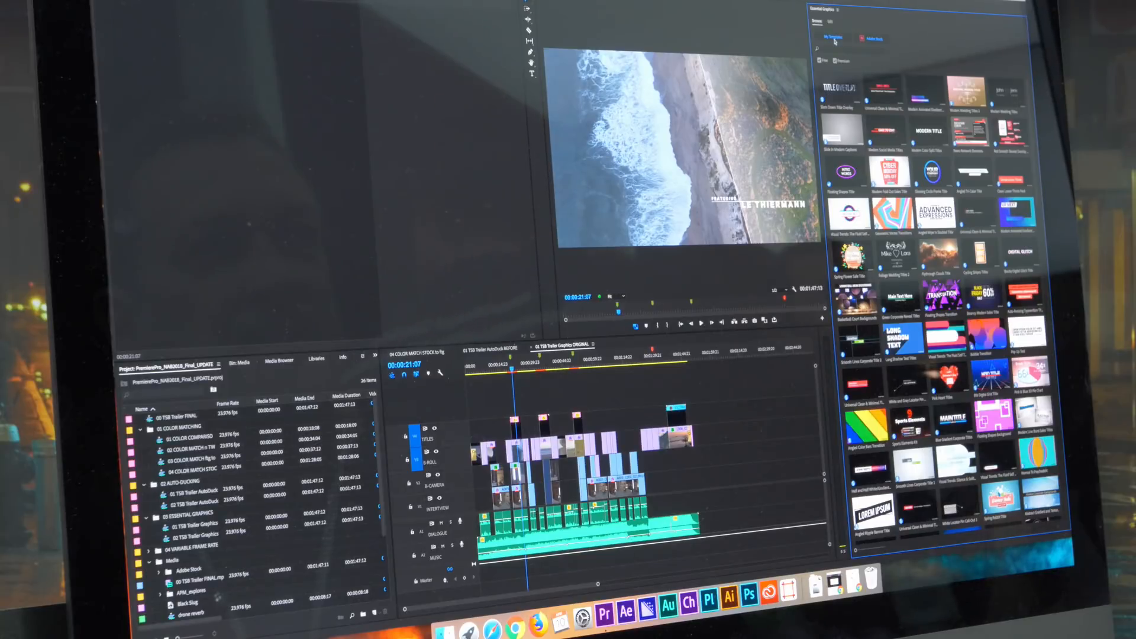
Preview the later title shots and select the ocean-shot credit graphic clip
{"action": "left_click", "coordinate": [833, 38]}
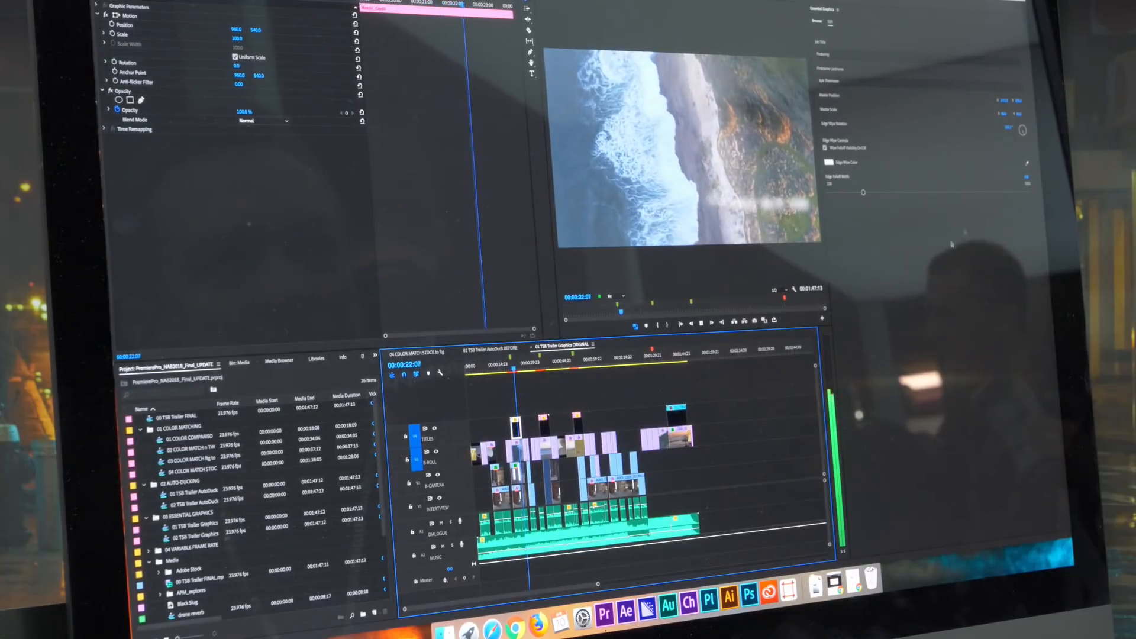
{"action": "left_click", "coordinate": [536, 363]}
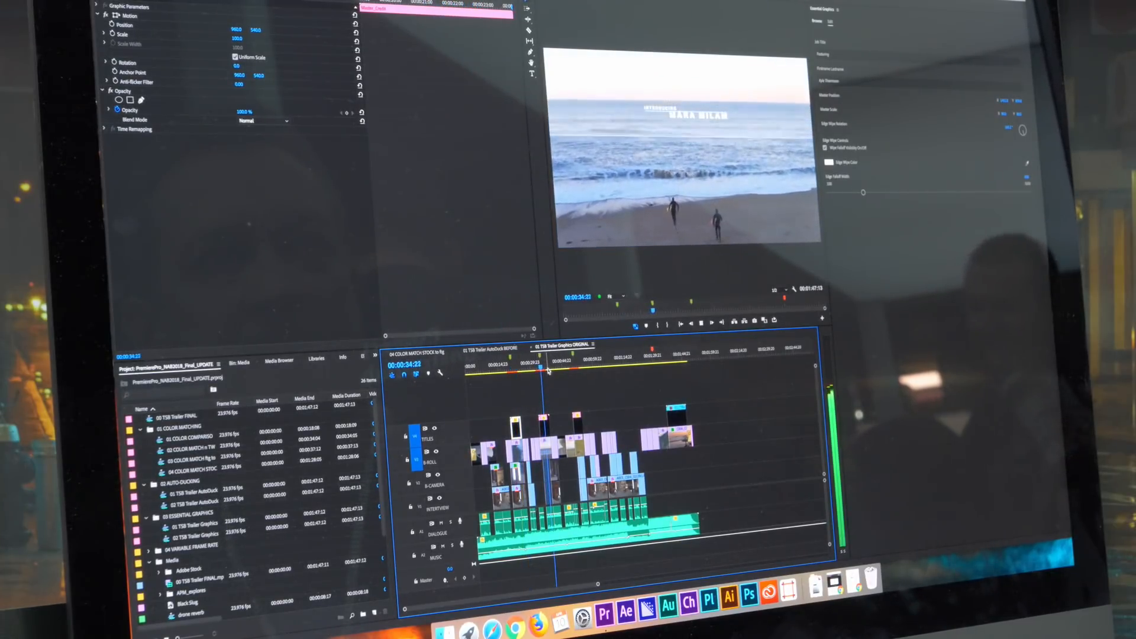
{"action": "left_click", "coordinate": [571, 369]}
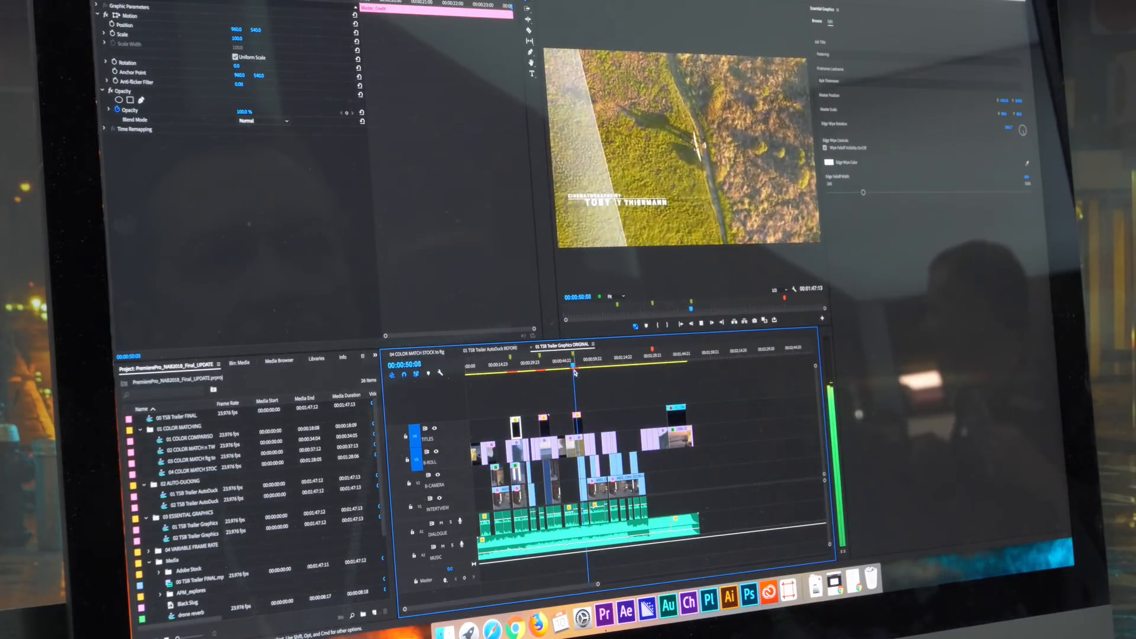
{"action": "left_click", "coordinate": [657, 373]}
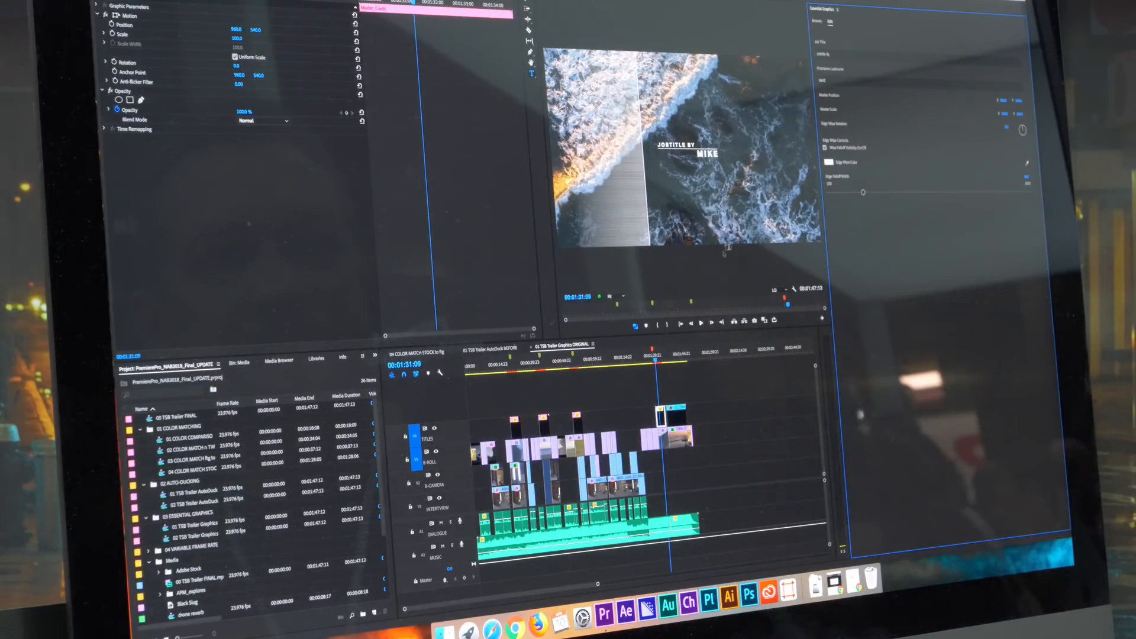
{"action": "left_click", "coordinate": [649, 362]}
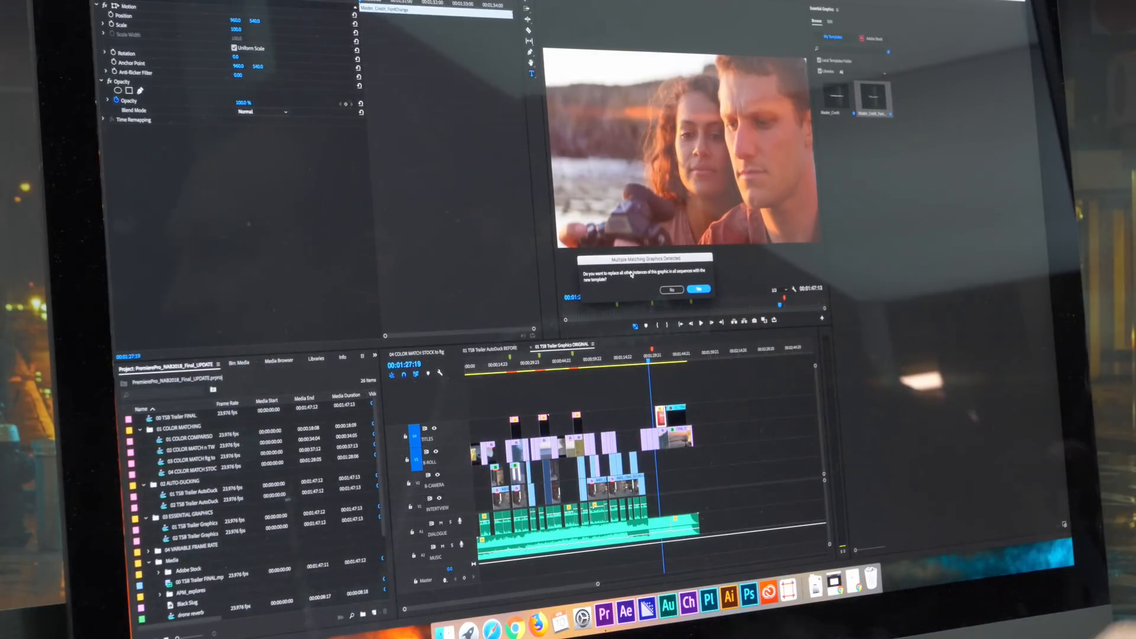
Replace all matching credit graphics with Master_Credit_FontChange and select the updated clip
{"action": "left_click", "coordinate": [700, 290]}
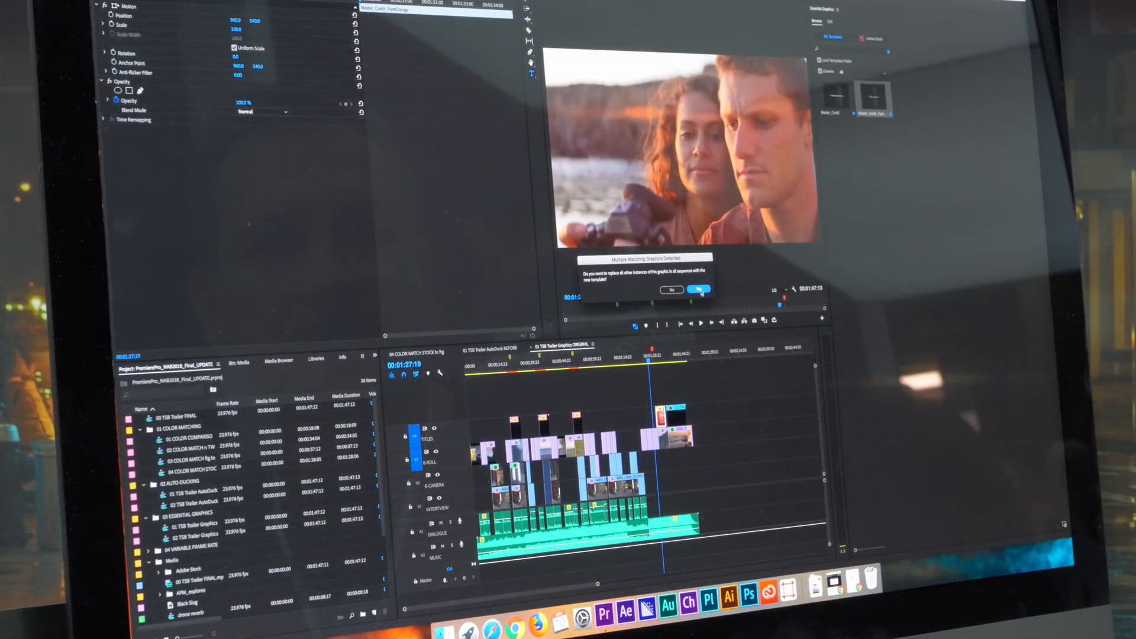
{"action": "left_click", "coordinate": [715, 290]}
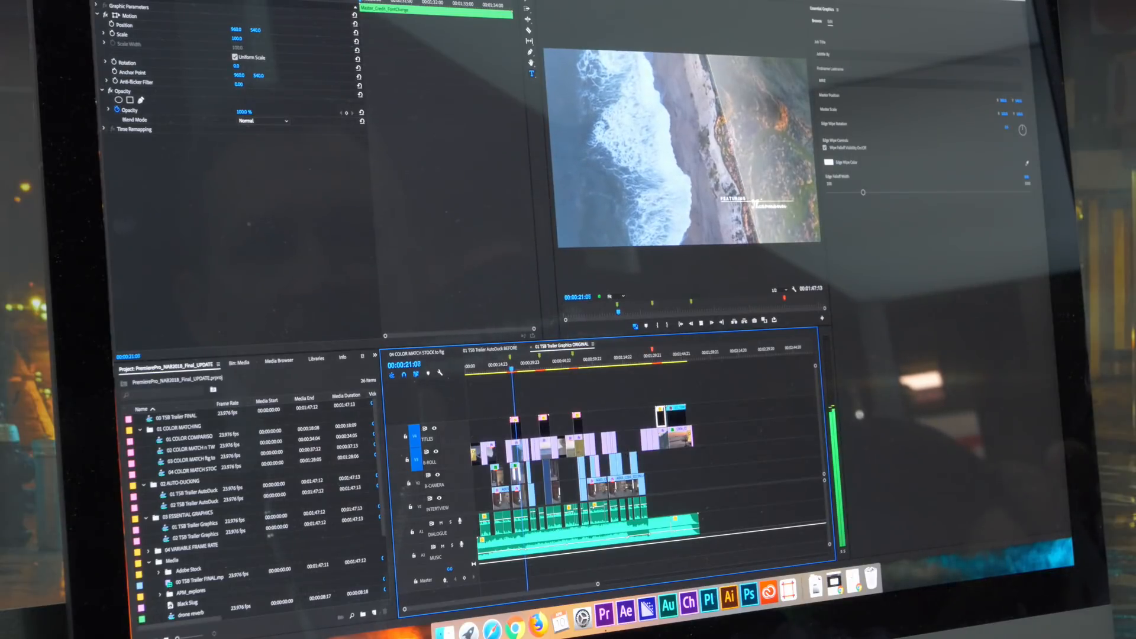
{"action": "left_click", "coordinate": [542, 366]}
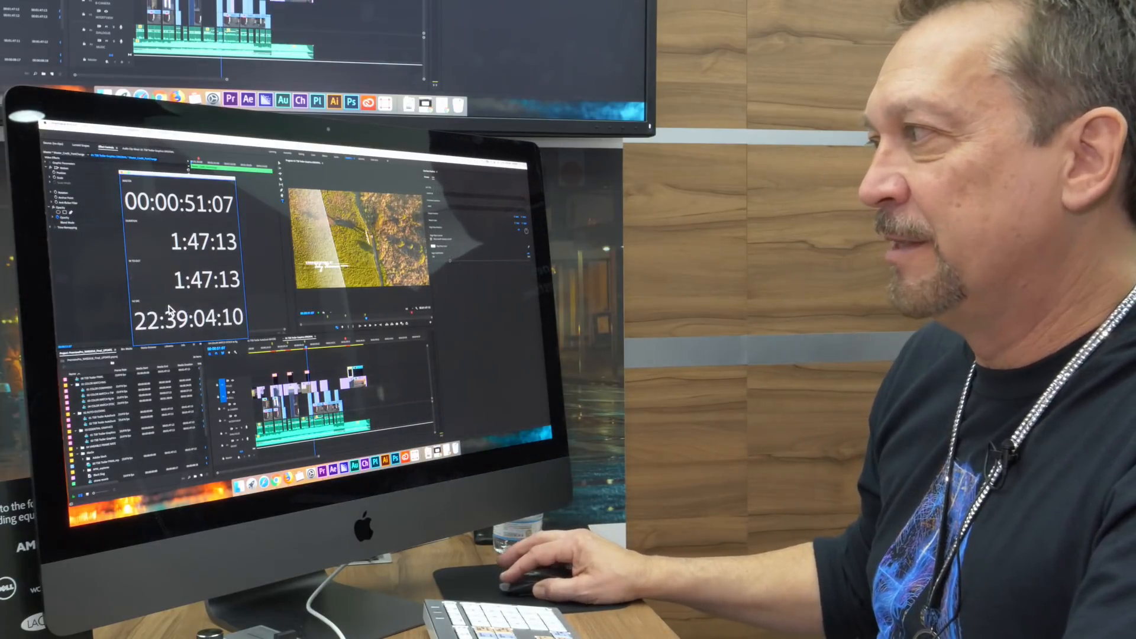
Open the Timecode panel's context menu to choose which timecode readouts it displays
{"action": "right_click", "coordinate": [174, 317]}
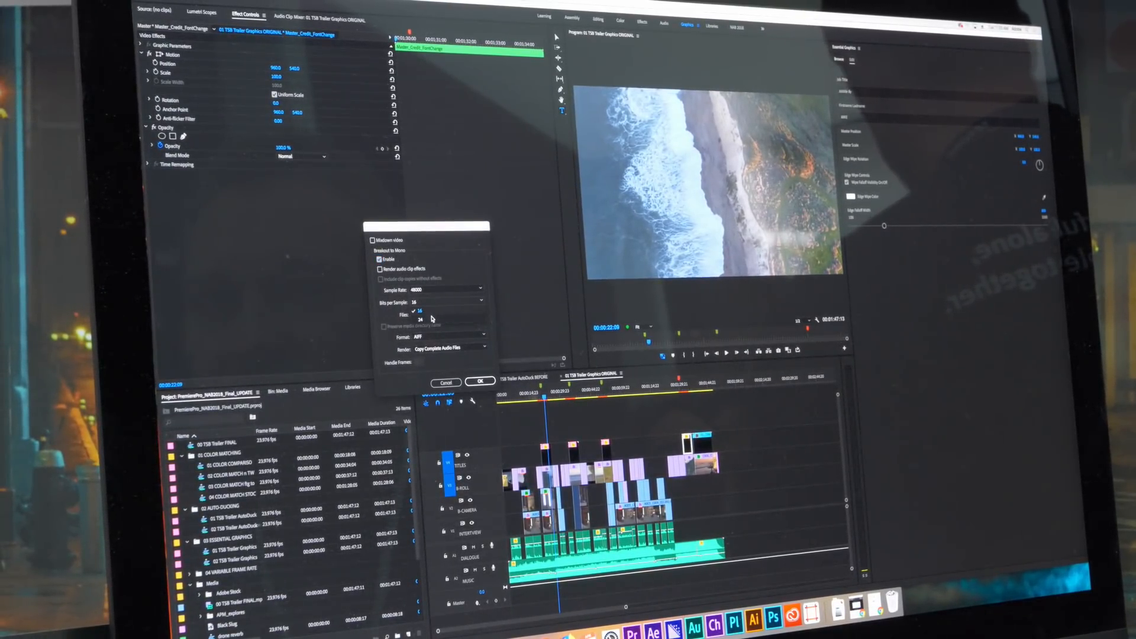
Set AAF audio to 24-bit Broadcast Wave, exported as separate audio files
{"action": "left_click", "coordinate": [449, 300]}
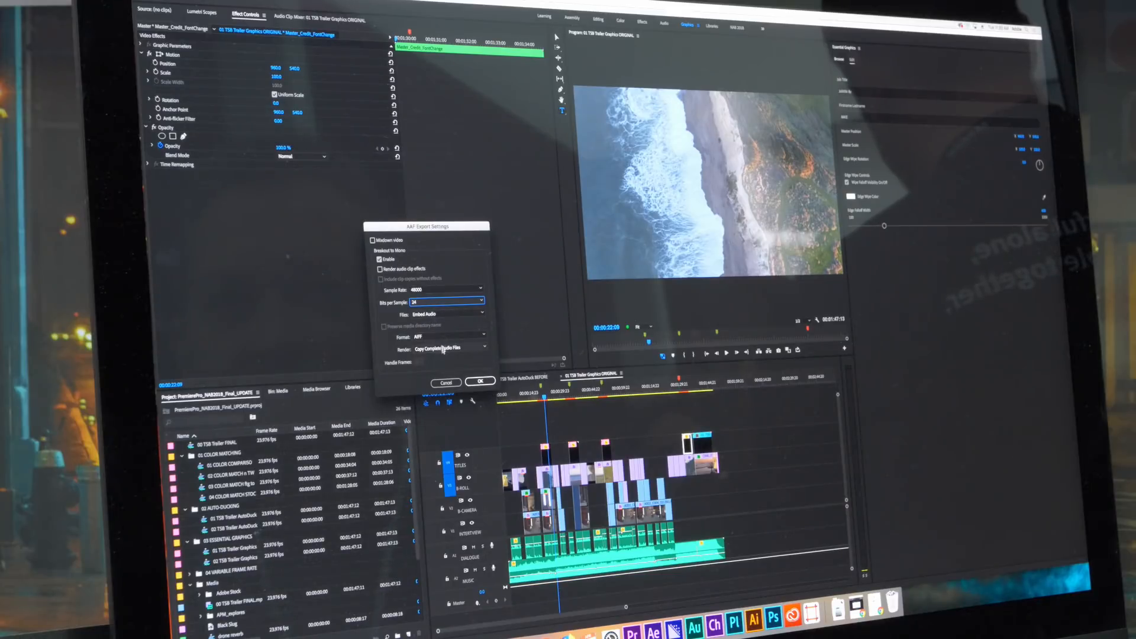
{"action": "left_click", "coordinate": [449, 335]}
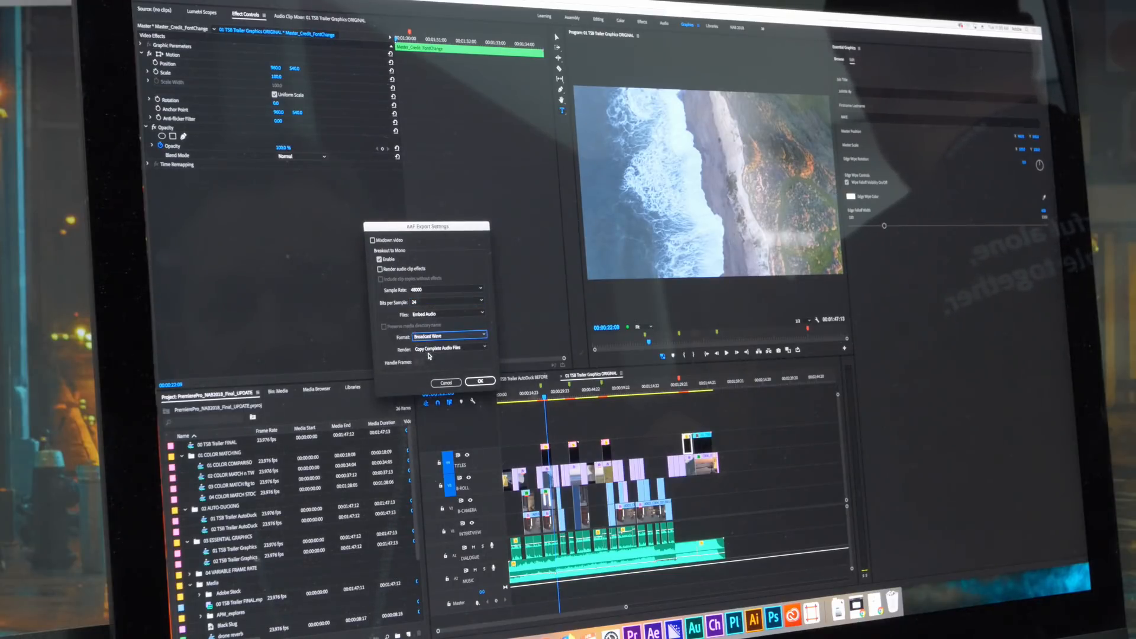
{"action": "left_click", "coordinate": [449, 313]}
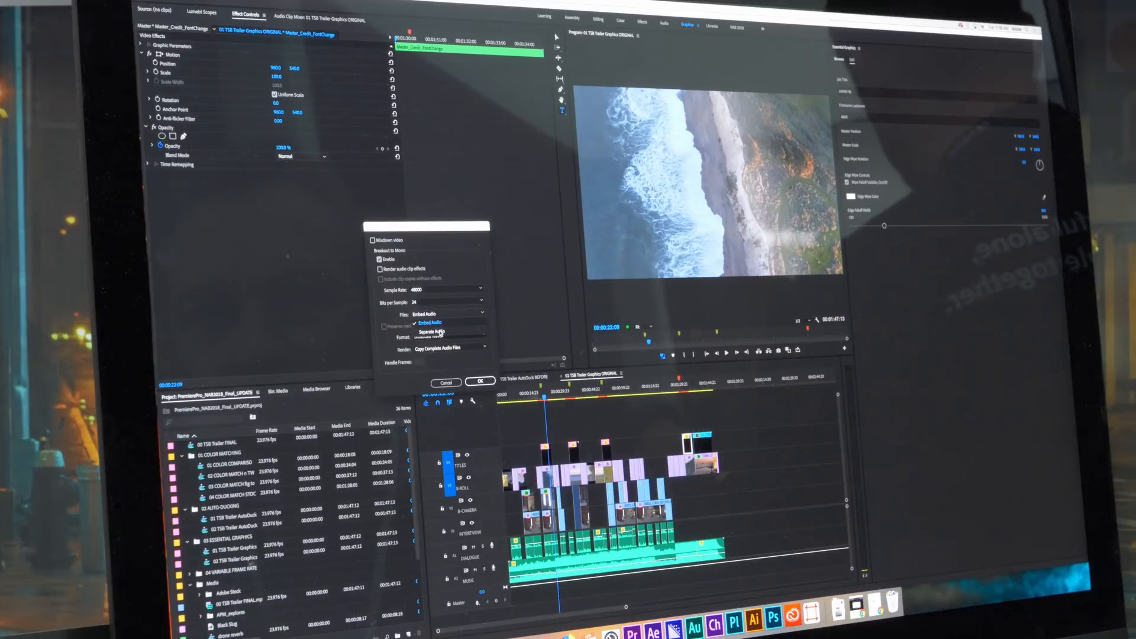
{"action": "left_click", "coordinate": [430, 332]}
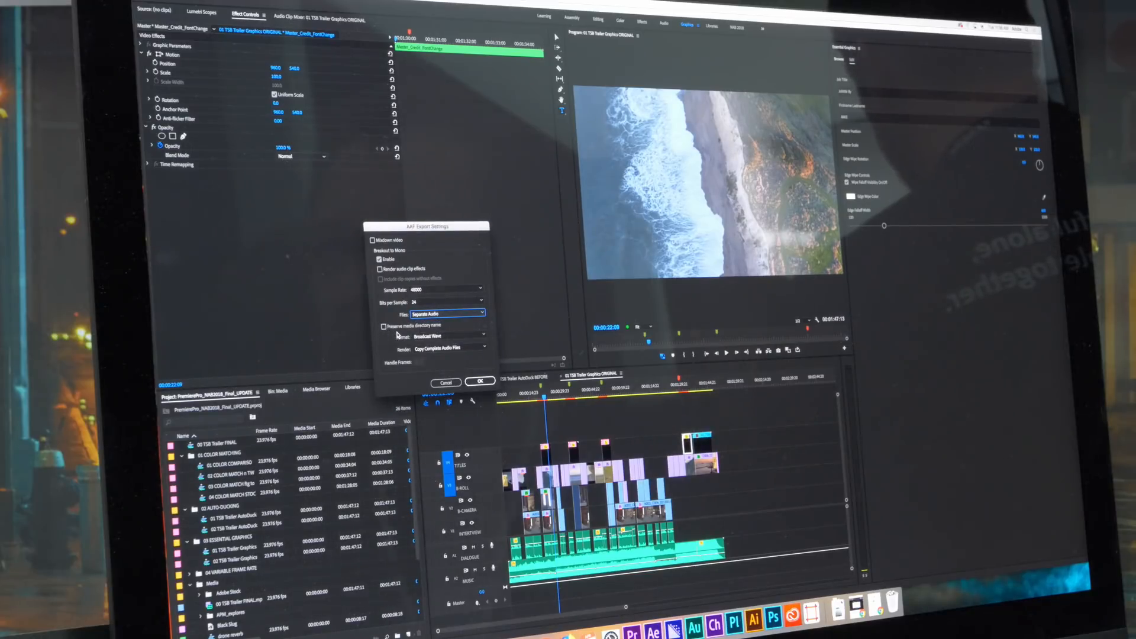